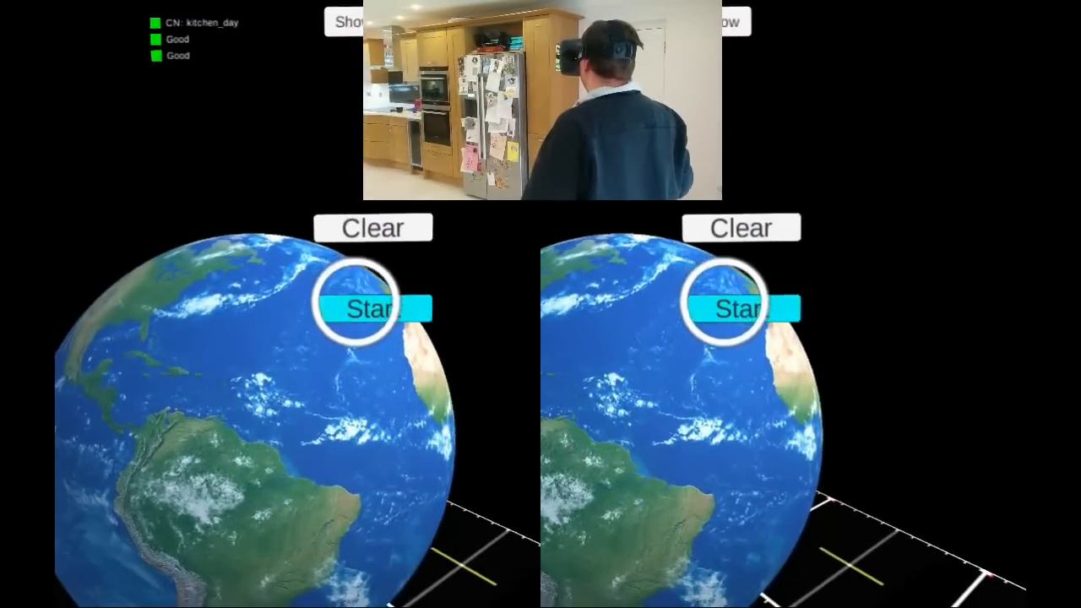
Step: Start live scanning of the kitchen, then clear the captured mesh so it rebuilds from scratch
left_click(371, 308)
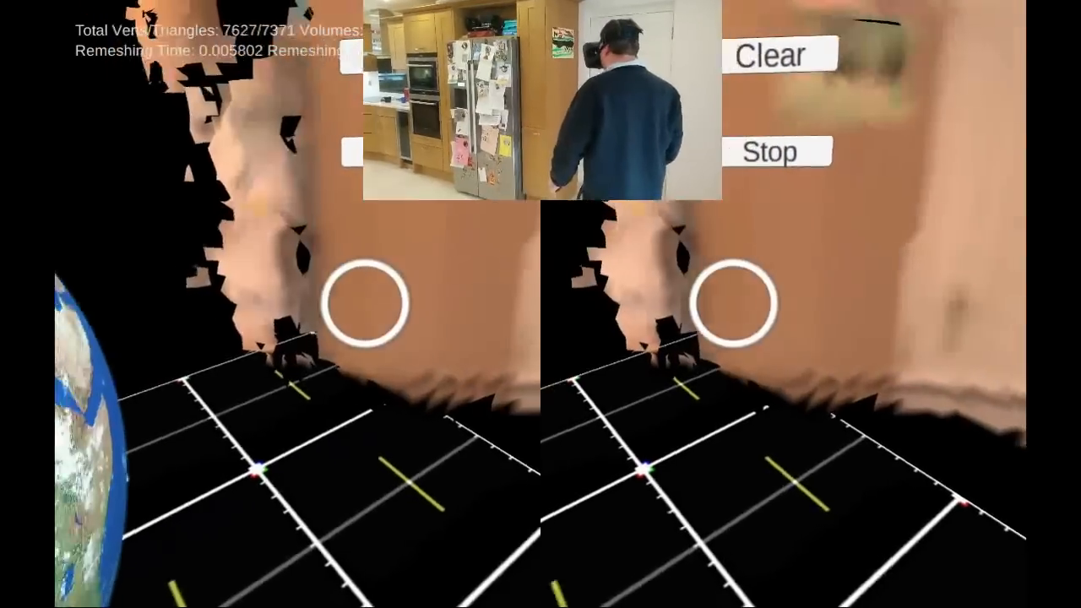
left_click(769, 54)
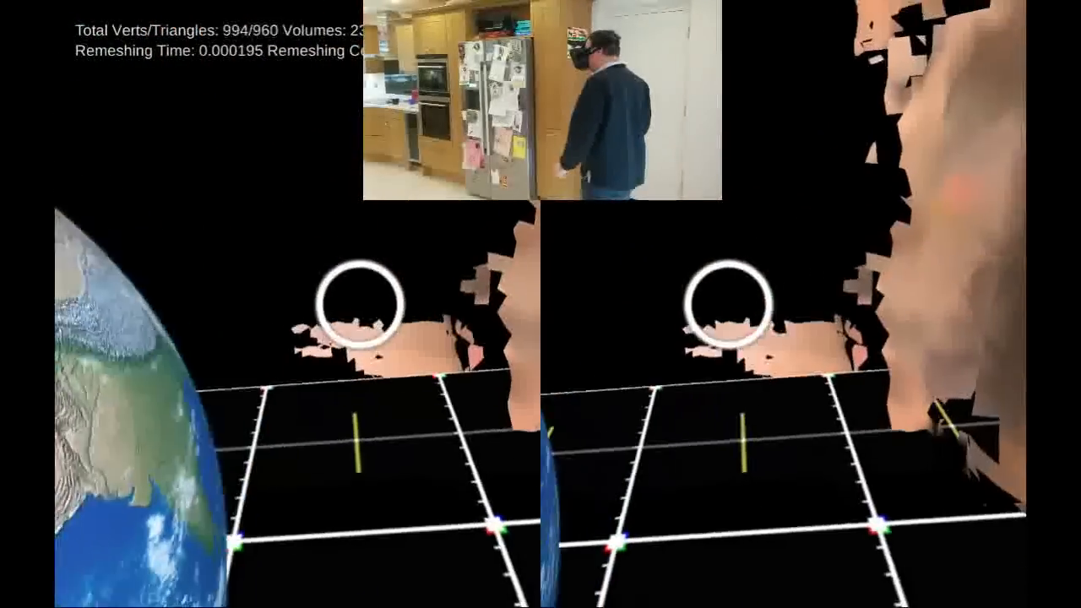